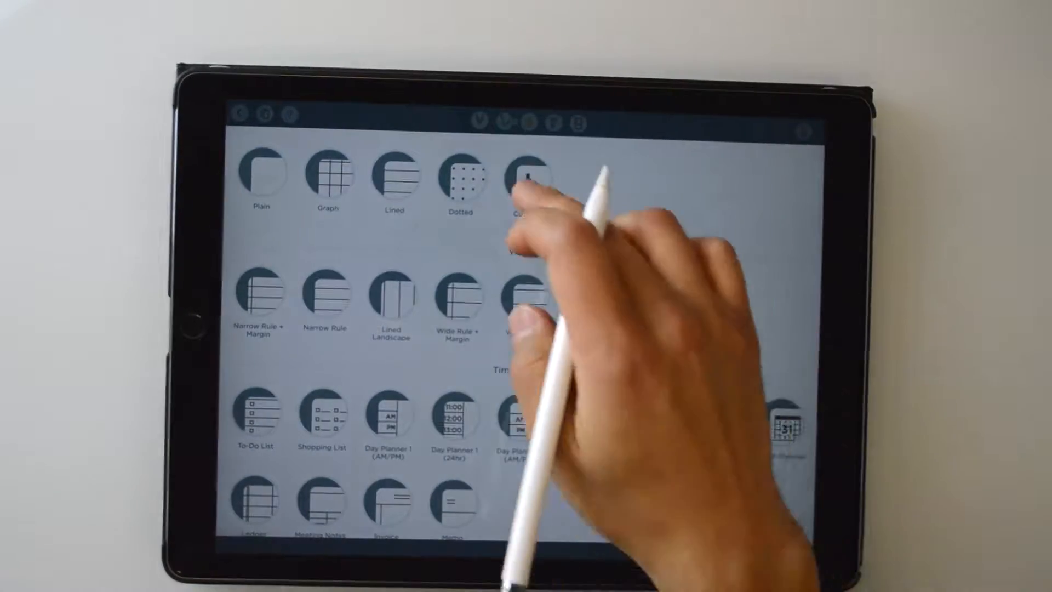
Create a new page using the Dotted paper style.
{"action": "left_click", "coordinate": [524, 177]}
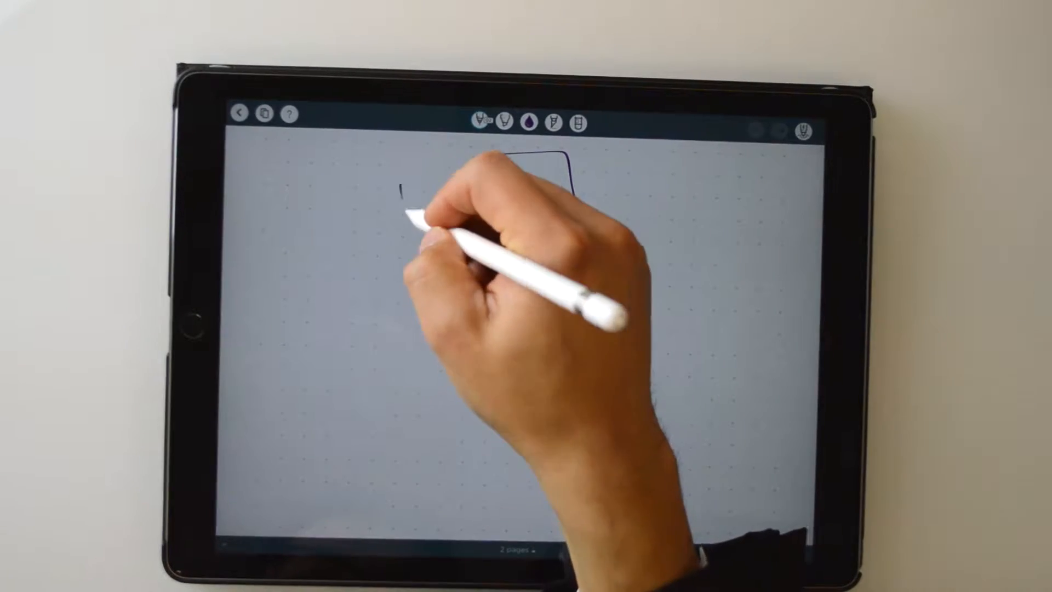
Sketch the judge's bench, the adjacent bench boxes and the left-side table in dark ink.
{"action": "left_click_drag", "start_coordinate": [429, 195], "coordinate": [544, 180]}
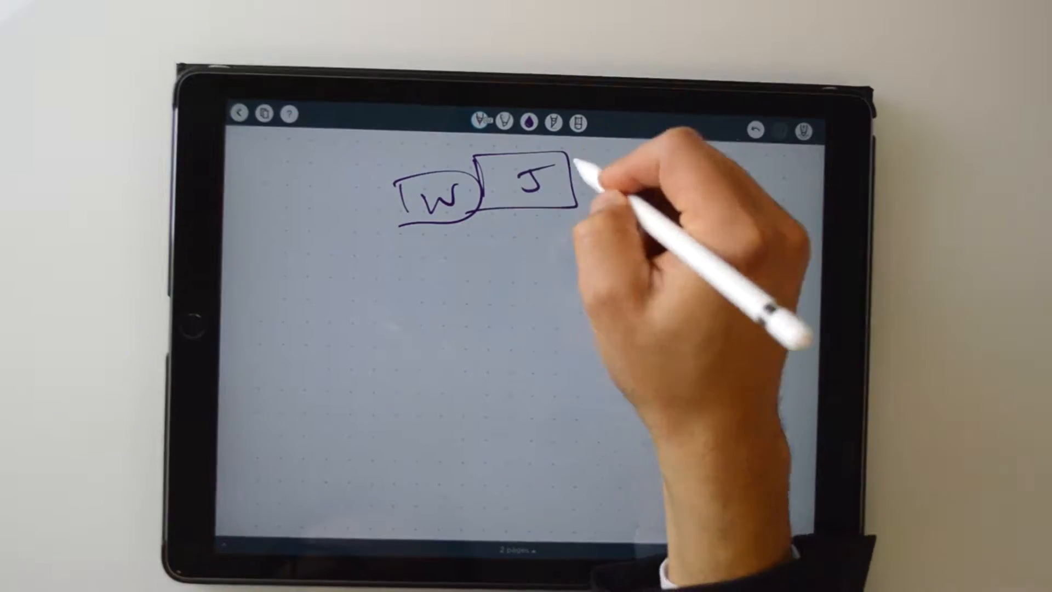
{"action": "left_click_drag", "start_coordinate": [584, 188], "coordinate": [650, 195]}
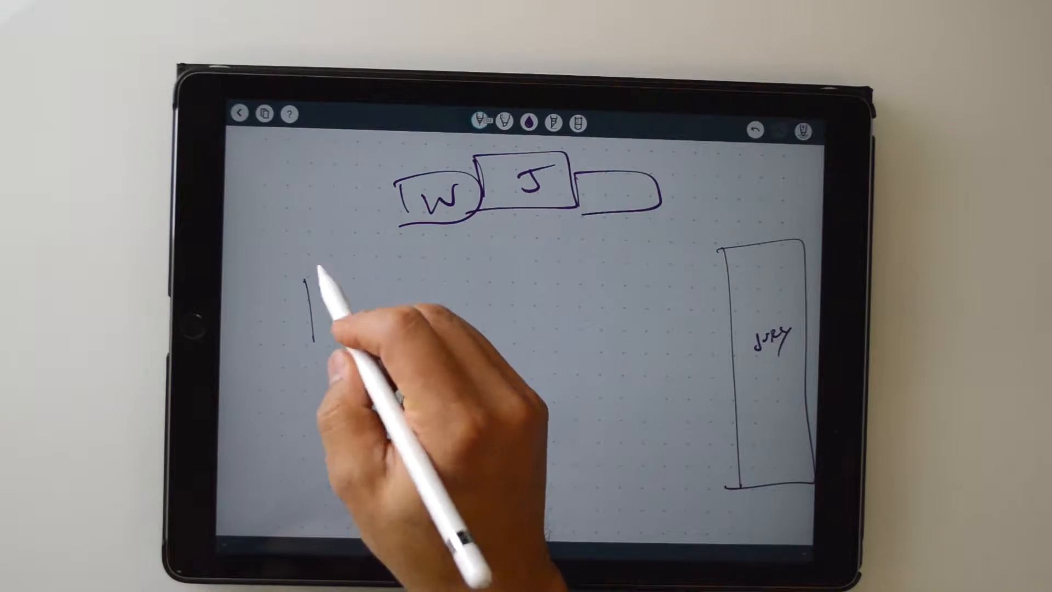
{"action": "left_click_drag", "start_coordinate": [315, 268], "coordinate": [329, 336]}
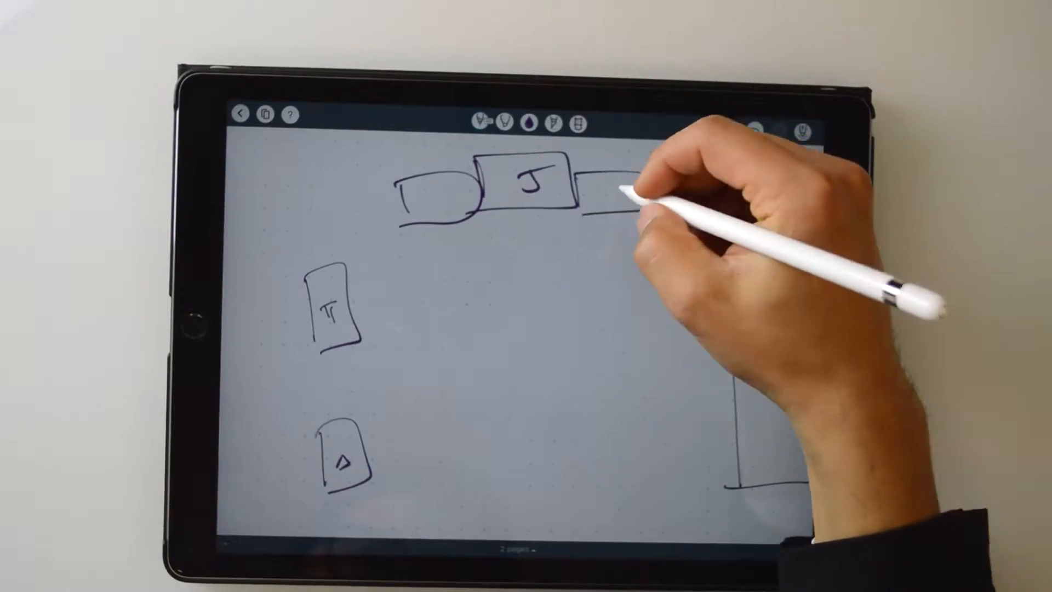
{"action": "left_click_drag", "start_coordinate": [617, 195], "coordinate": [644, 202]}
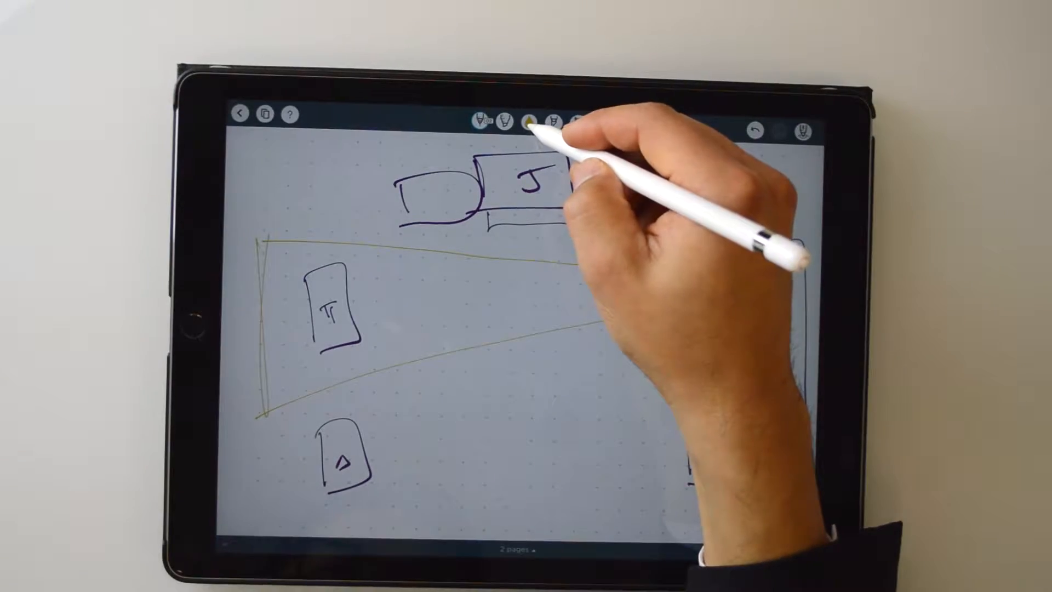
{"action": "left_click", "coordinate": [528, 123]}
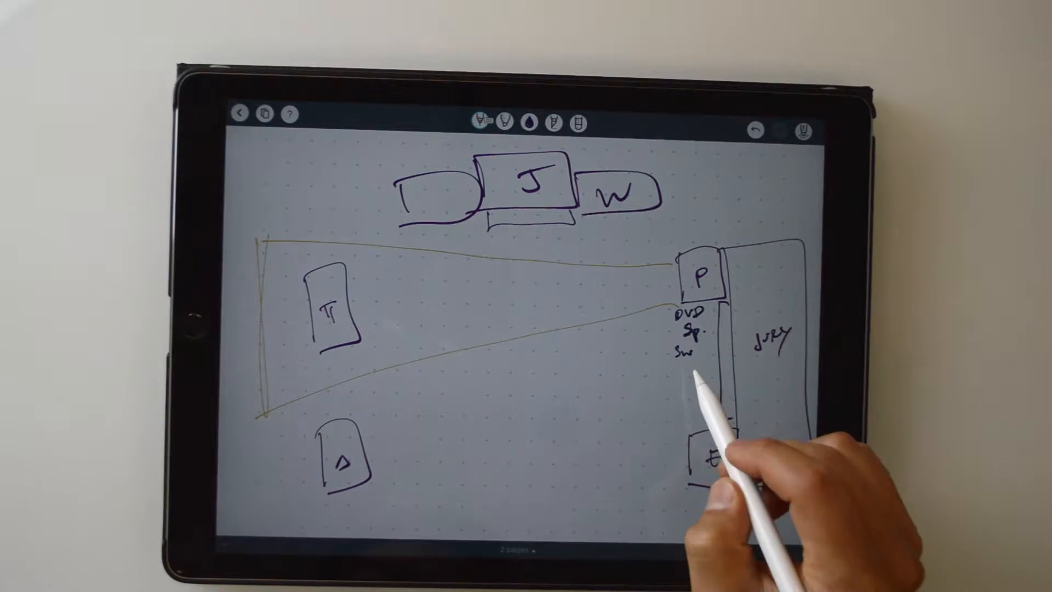
Handwrite the DVD, Sp. and Sw notes beneath the projector box P.
{"action": "type", "text": "D/"}
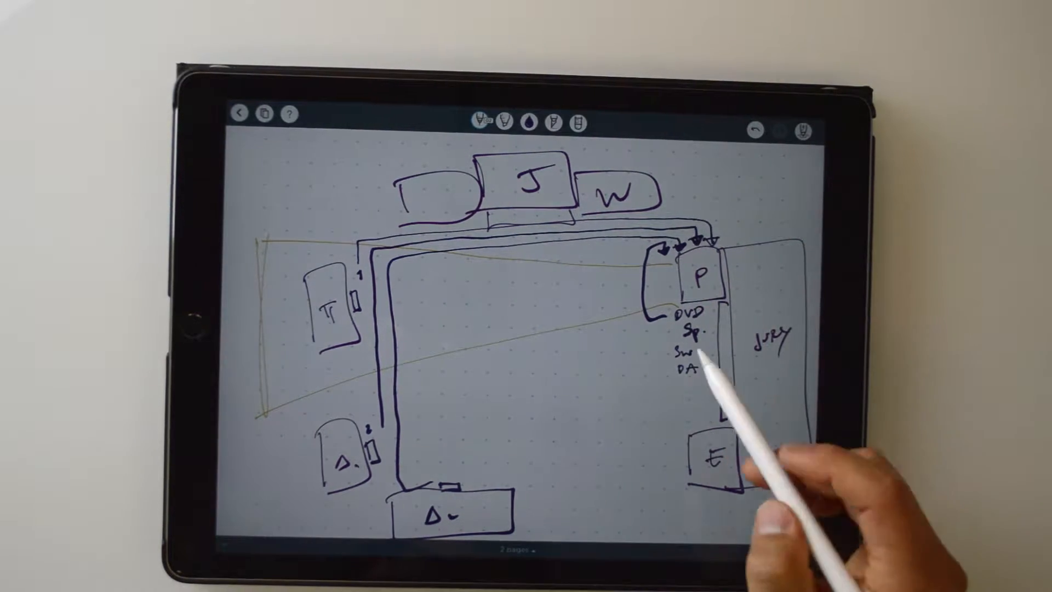
Draw the black cable run from the projector down to box E.
{"action": "left_click_drag", "start_coordinate": [664, 355], "coordinate": [701, 355]}
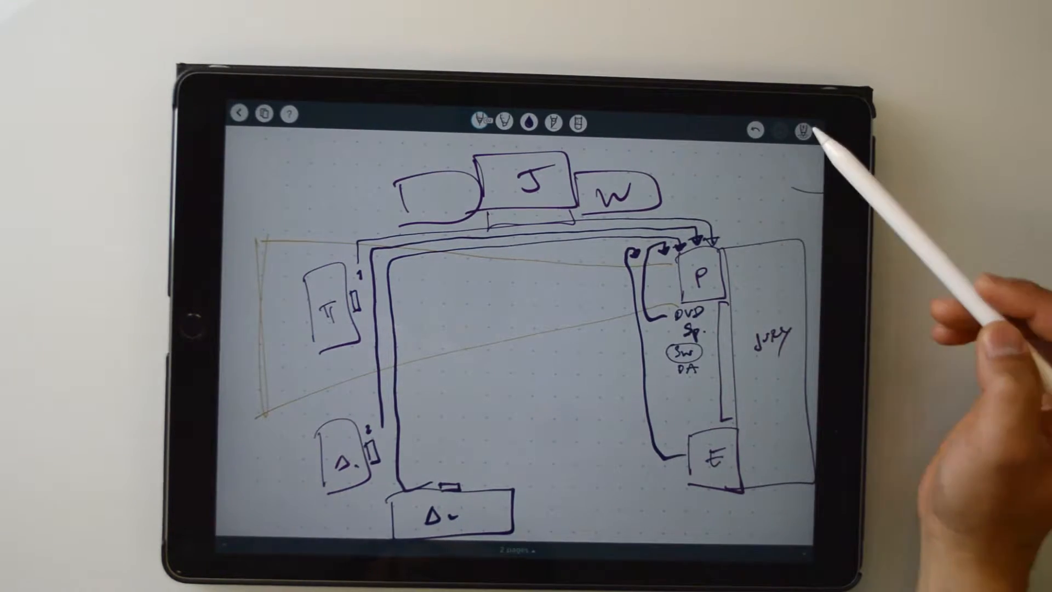
{"action": "left_click", "coordinate": [529, 123]}
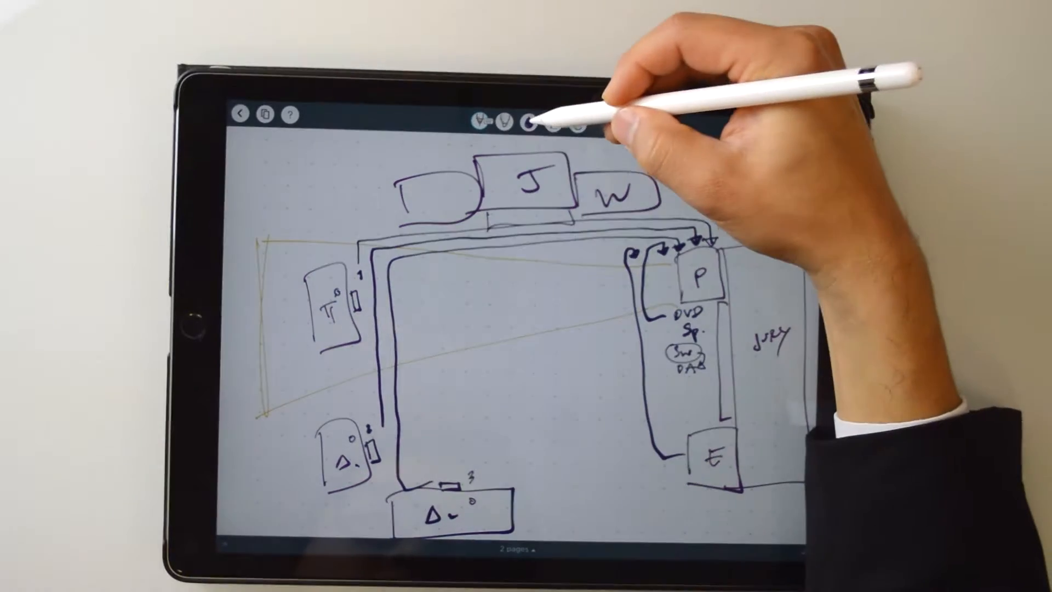
Switch to the grey marker for tracing the signal routes.
{"action": "left_click", "coordinate": [529, 123]}
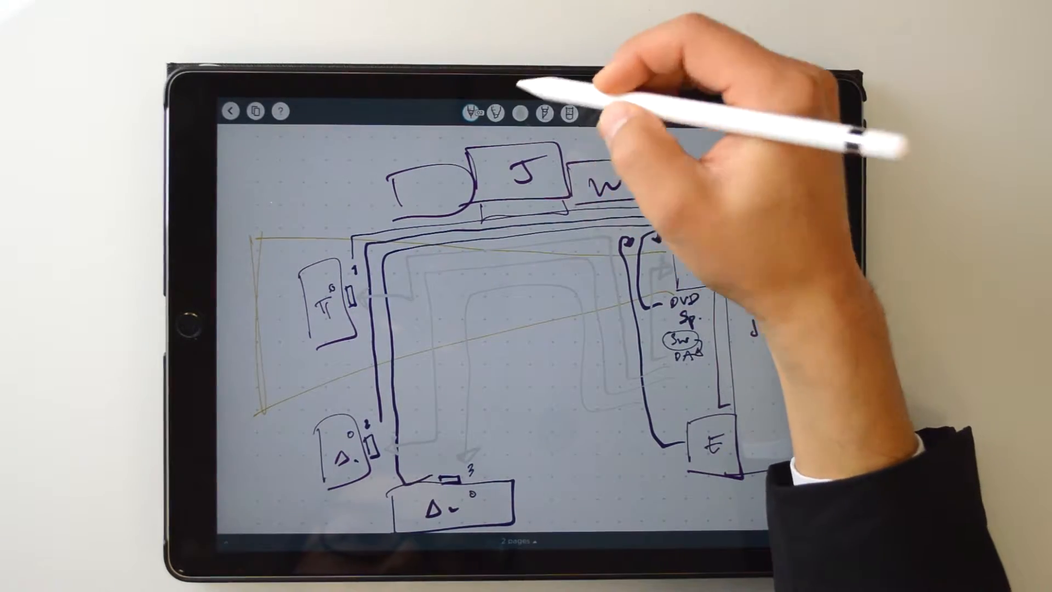
Mark red power-strip dashes beside W and box P, then leave red ink.
{"action": "left_click", "coordinate": [522, 113]}
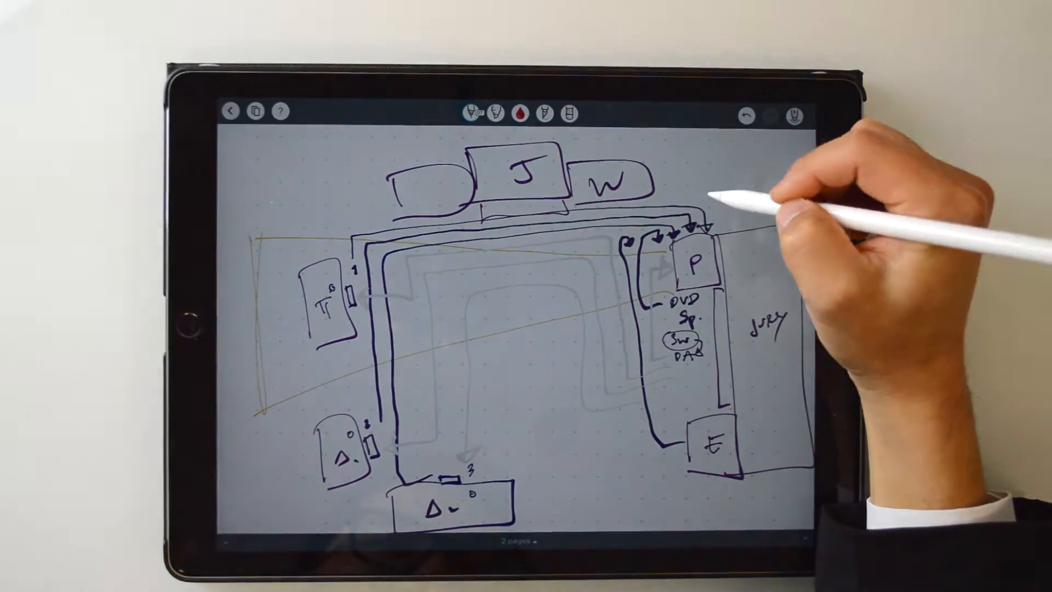
{"action": "left_click_drag", "start_coordinate": [670, 175], "coordinate": [708, 176]}
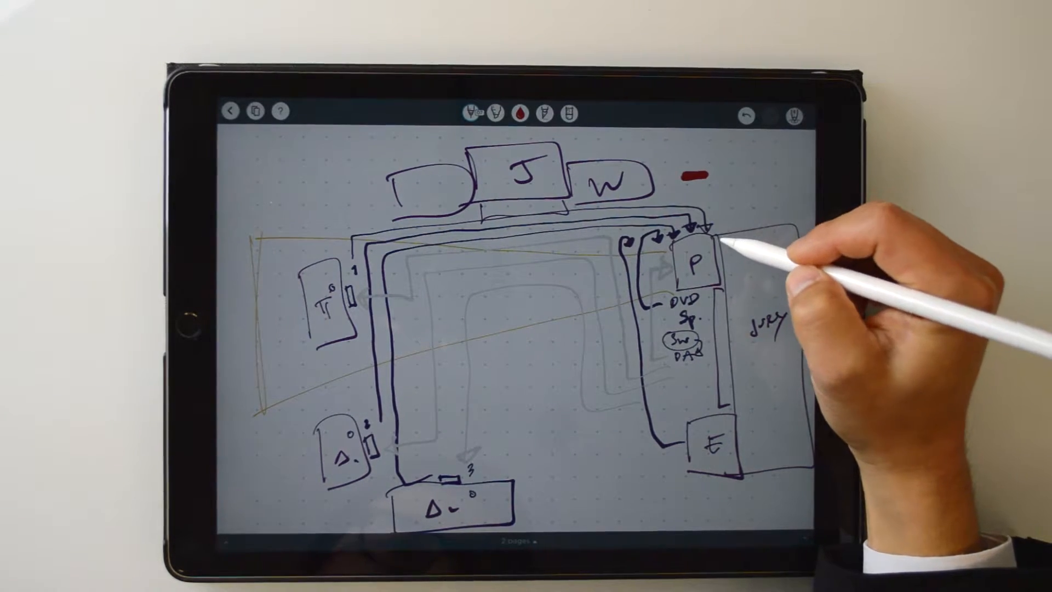
{"action": "left_click", "coordinate": [721, 238]}
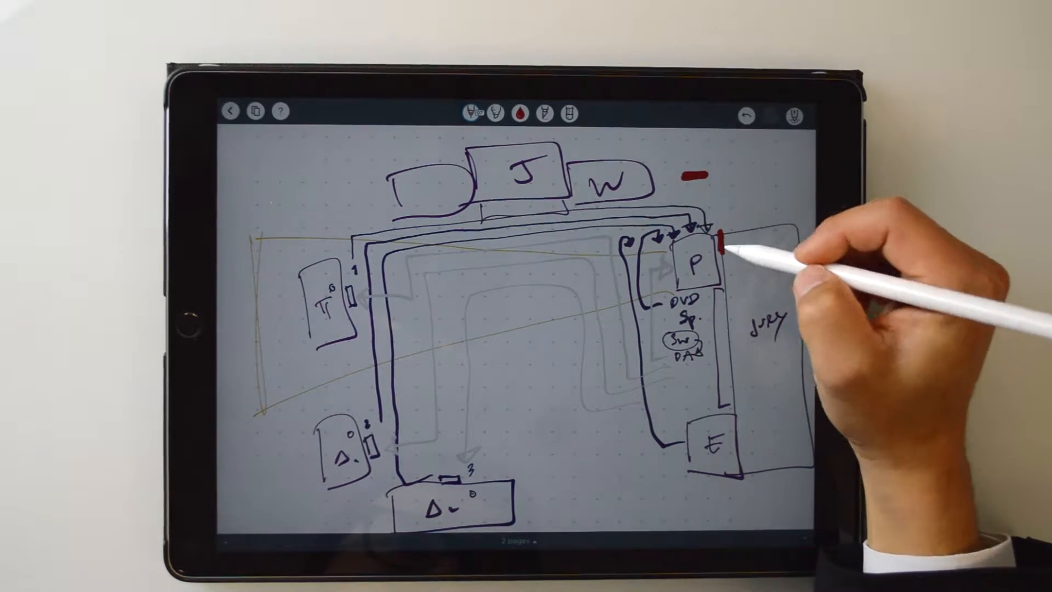
{"action": "mouse_move", "coordinate": [718, 430]}
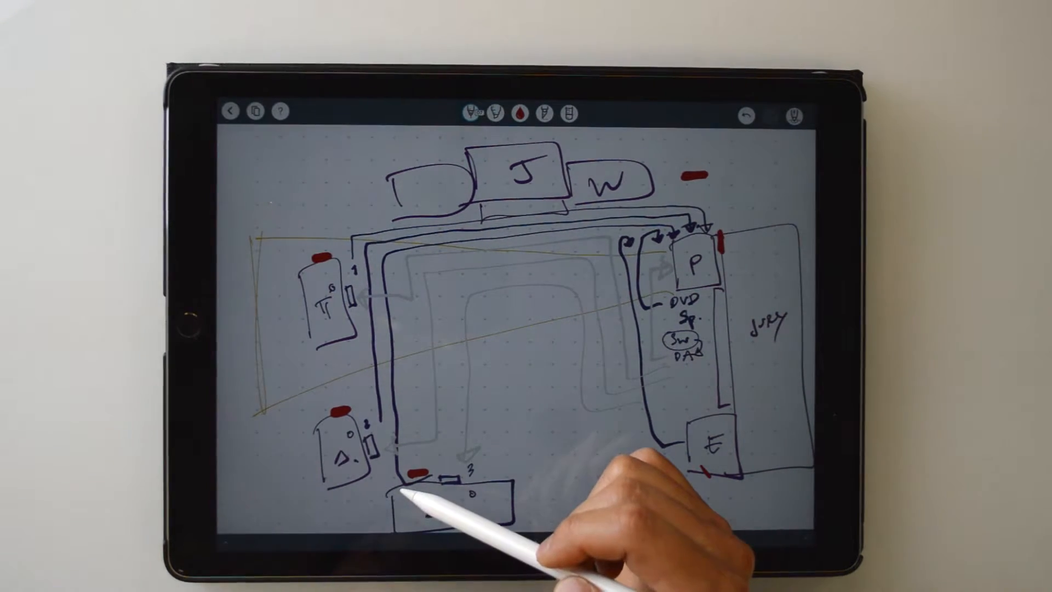
{"action": "mouse_move", "coordinate": [328, 281]}
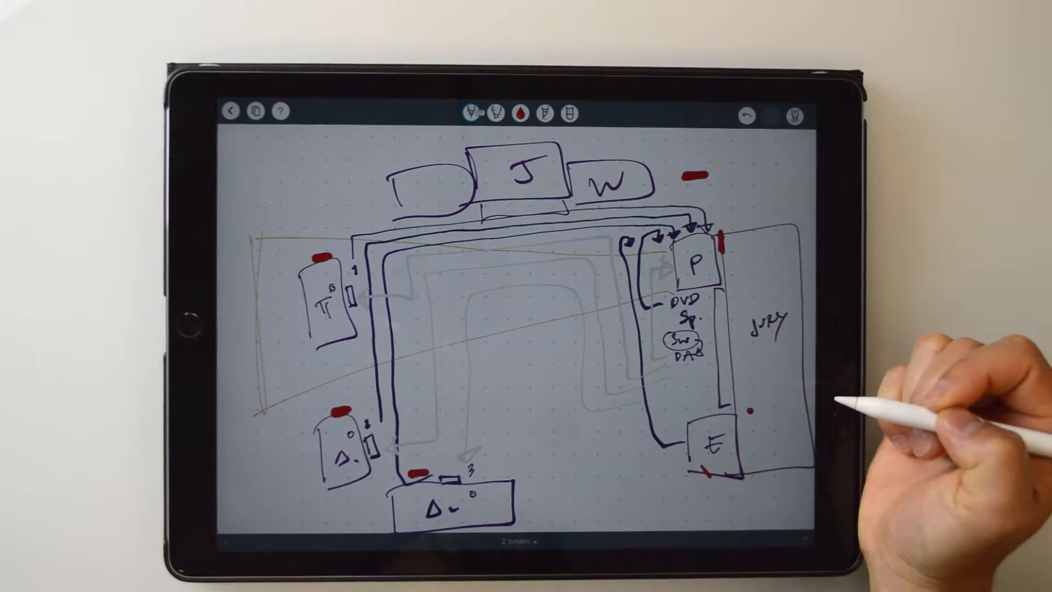
{"action": "mouse_move", "coordinate": [717, 255]}
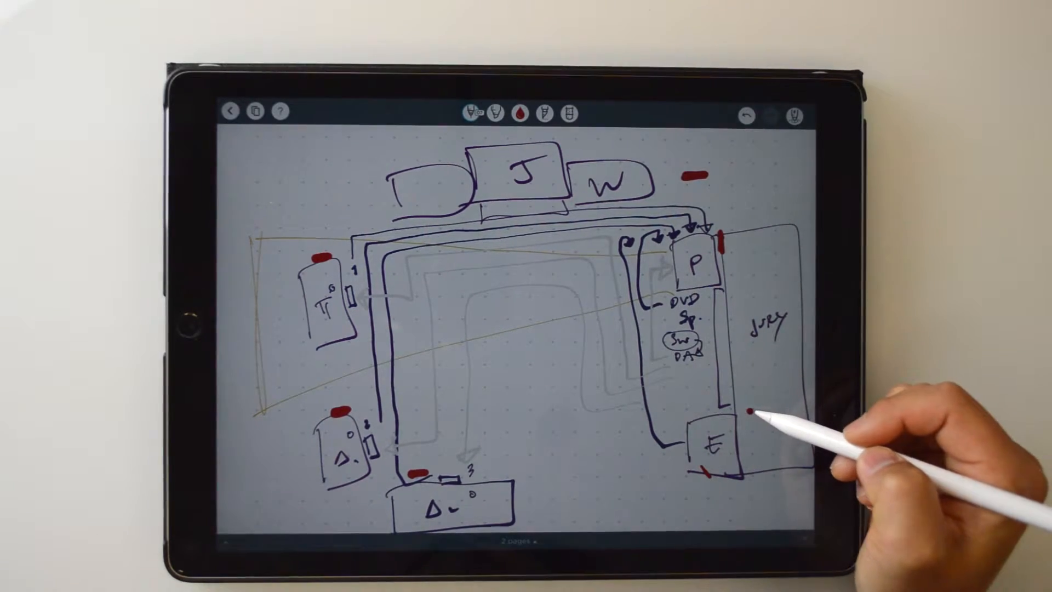
{"action": "left_click", "coordinate": [523, 112]}
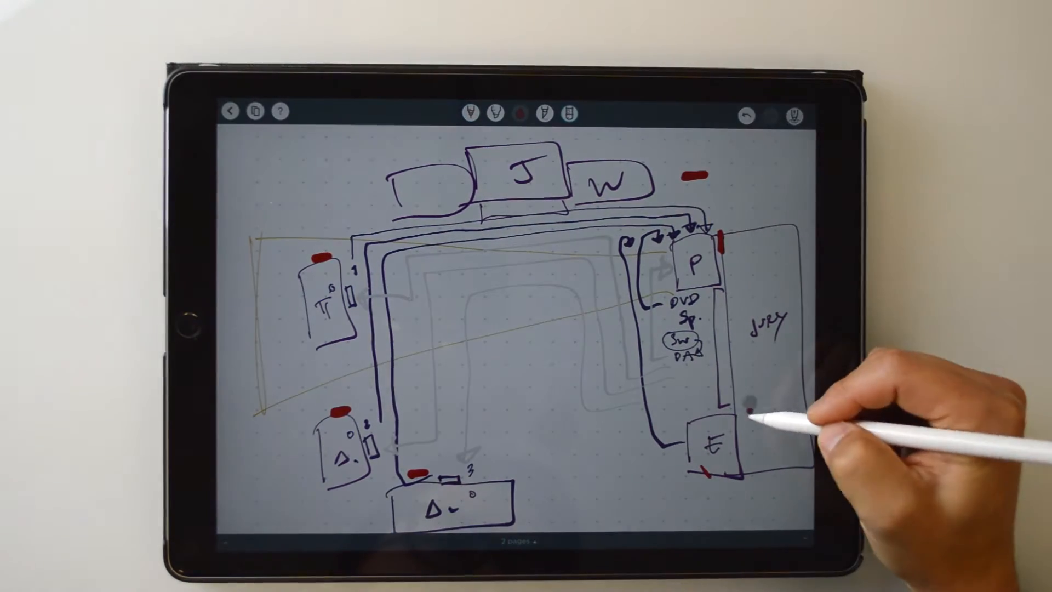